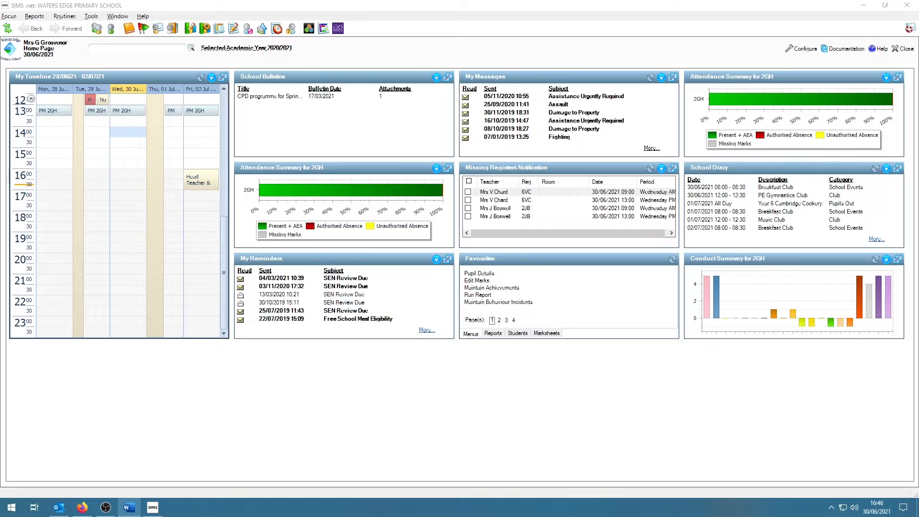
pyautogui.moveTo(65, 15)
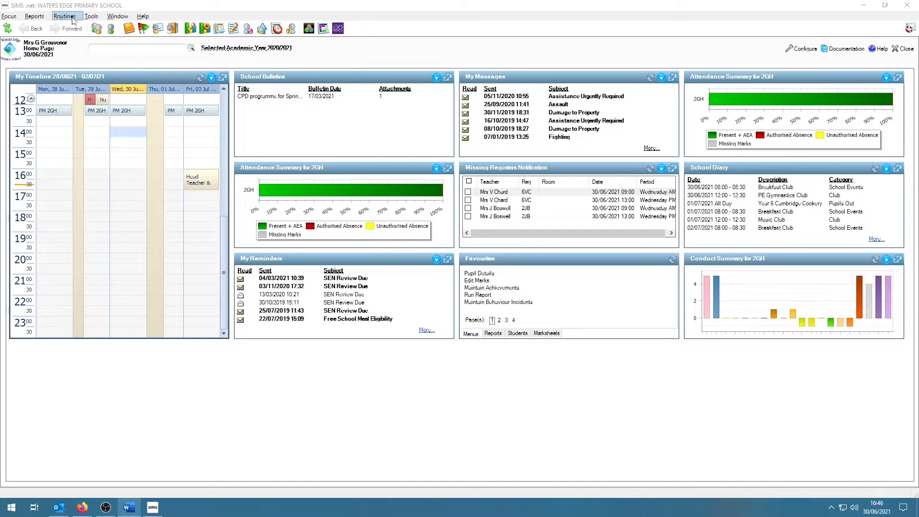
# - Open the Routines menu to reach the School academic year routines
pyautogui.click(66, 16)
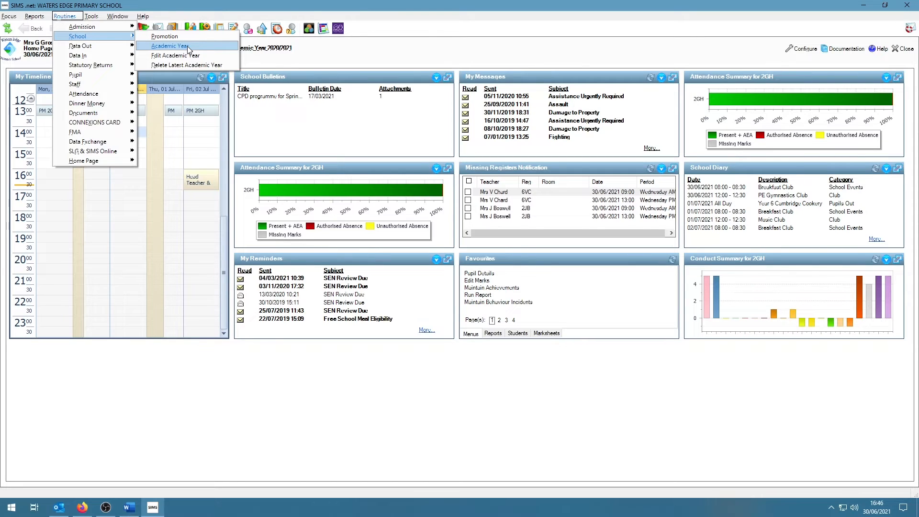
pyautogui.moveTo(174, 55)
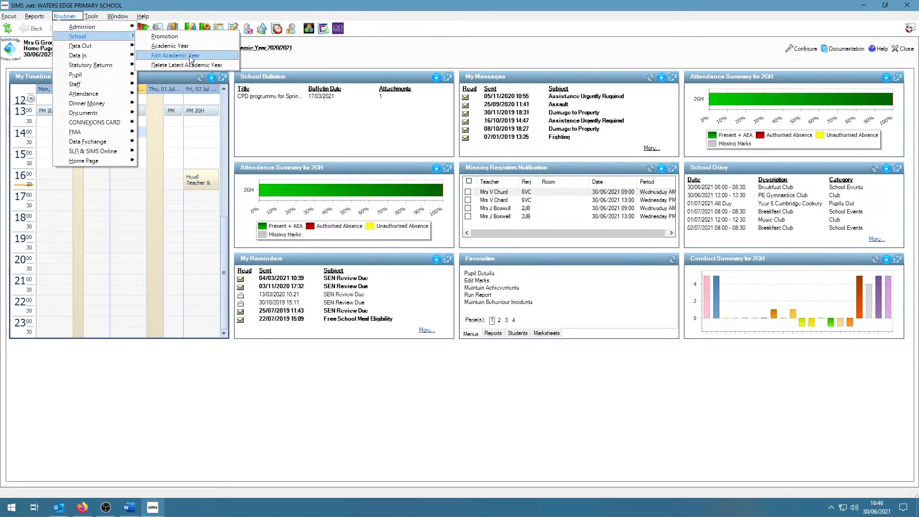
# - Start Edit Academic Year and confirm academic year 2021/2022
pyautogui.click(176, 55)
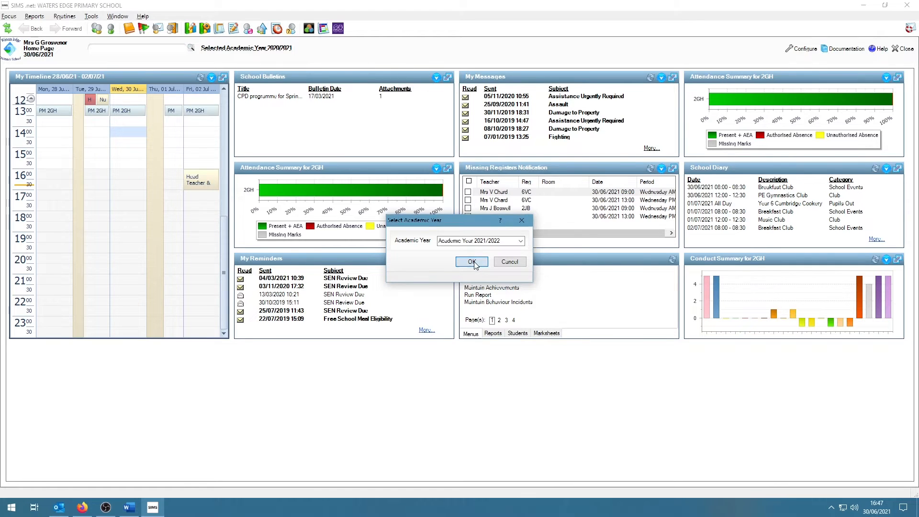
pyautogui.click(472, 261)
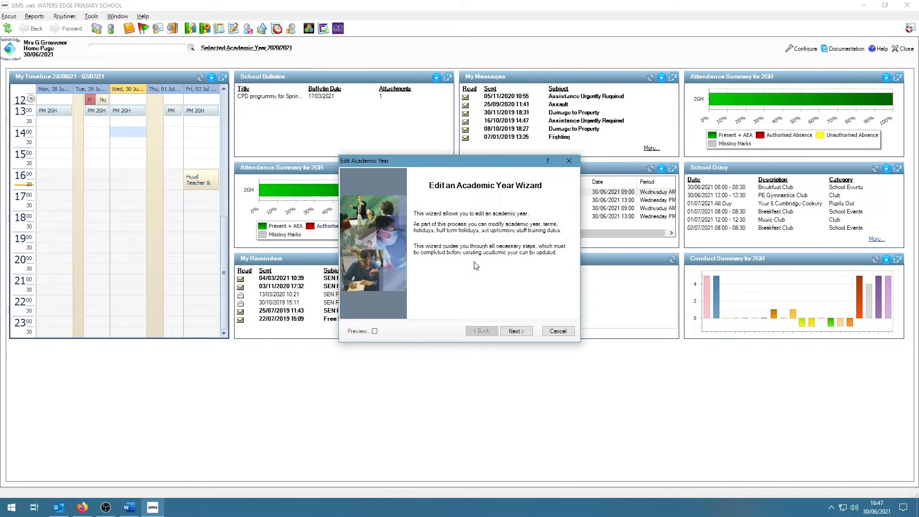
# - Pass the wizard introduction and accept the Monday–Friday AM/PM working week
pyautogui.click(515, 330)
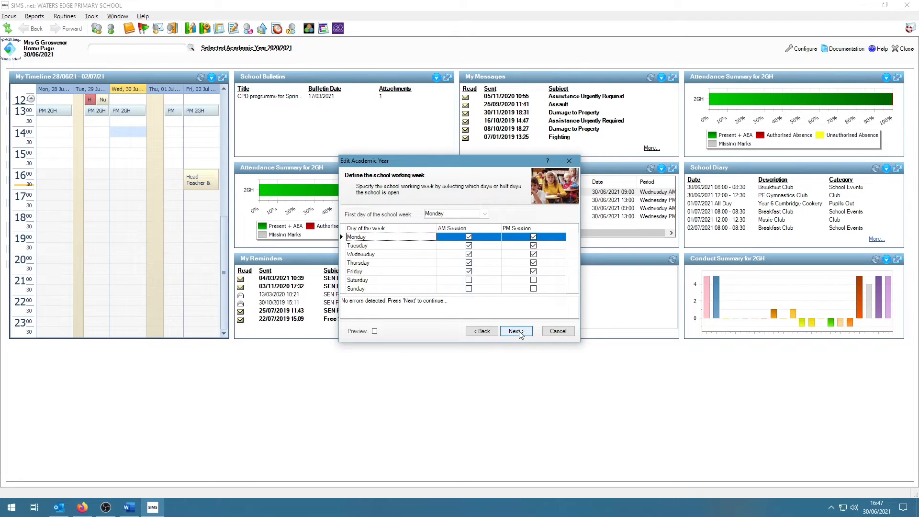
pyautogui.click(514, 330)
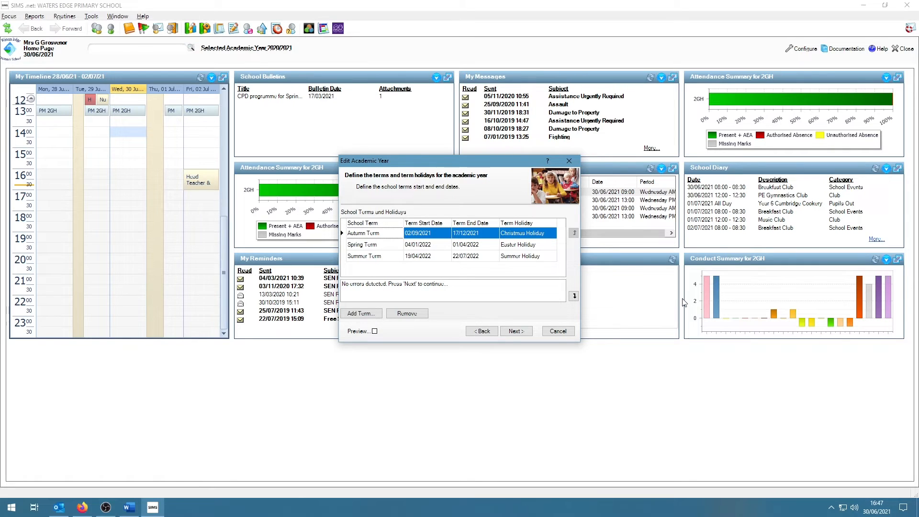
pyautogui.moveTo(517, 315)
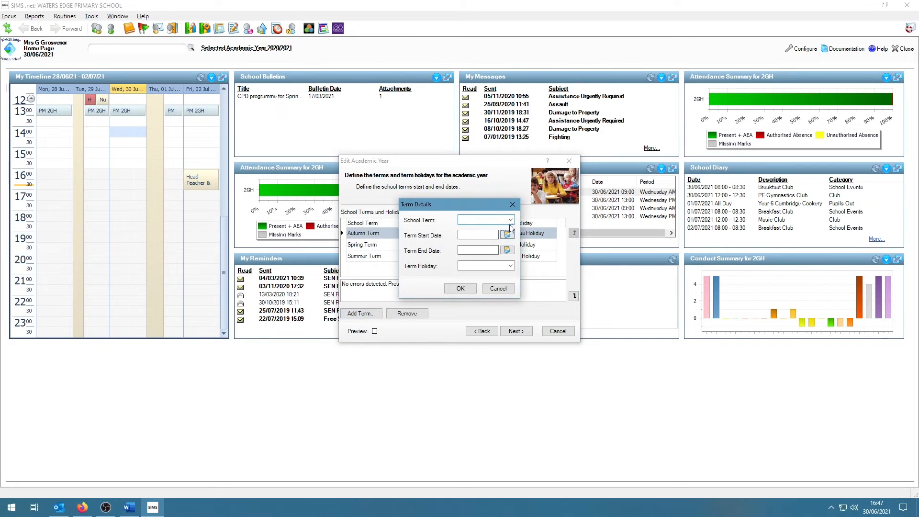
# - Try adding a term, cancel it, and keep the Autumn, Spring and Summer terms
pyautogui.click(483, 219)
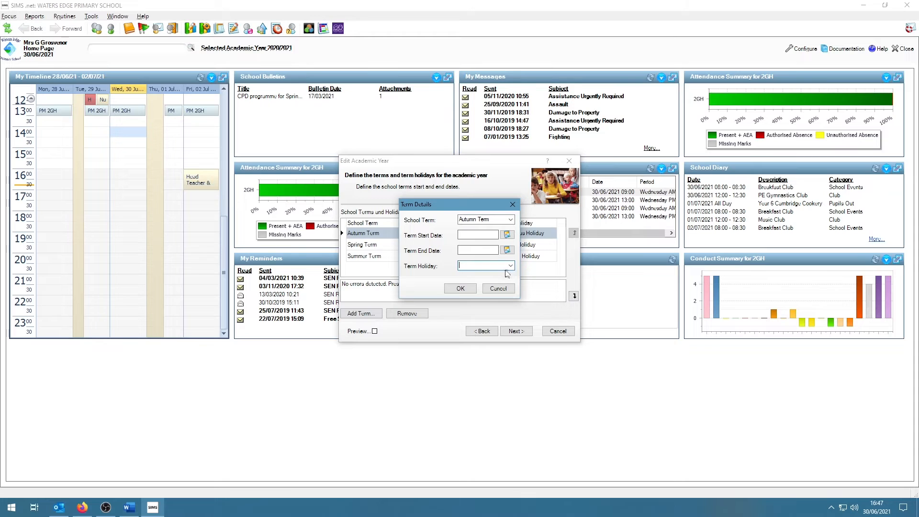
pyautogui.click(508, 264)
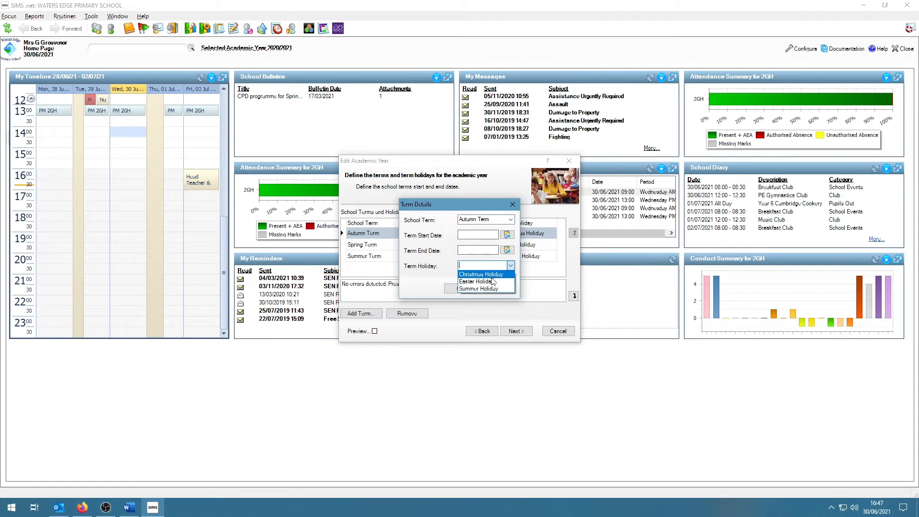
pyautogui.click(480, 274)
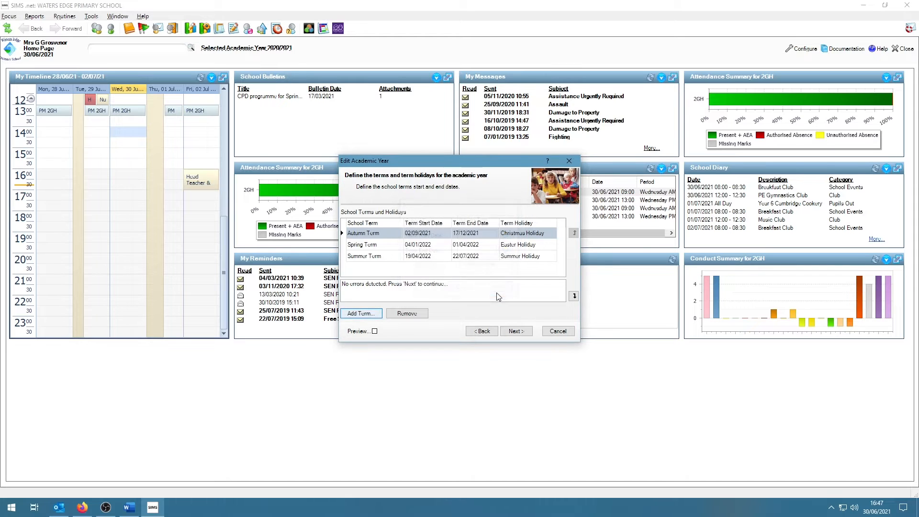
pyautogui.moveTo(454, 320)
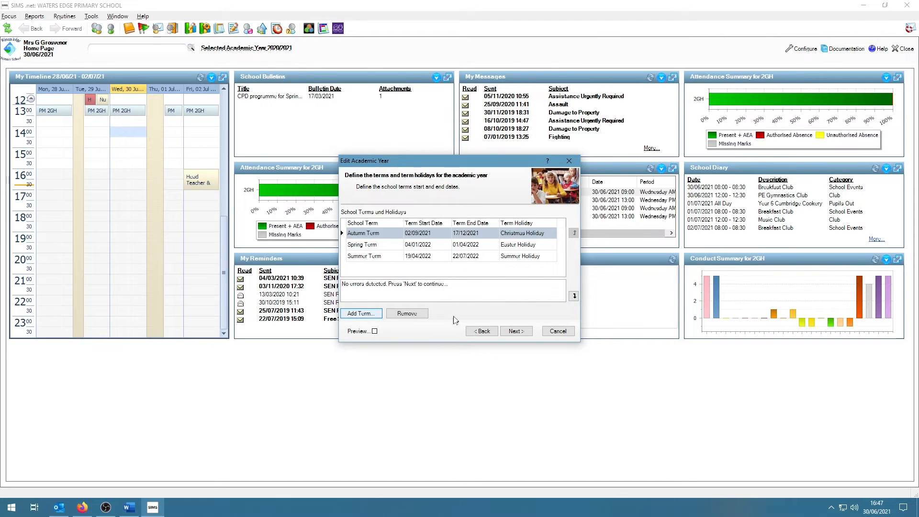
pyautogui.click(514, 331)
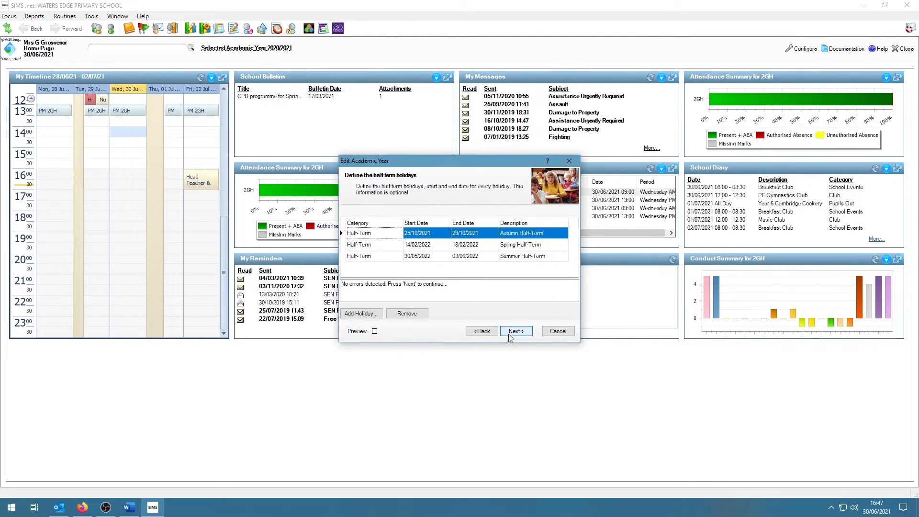
pyautogui.moveTo(509, 315)
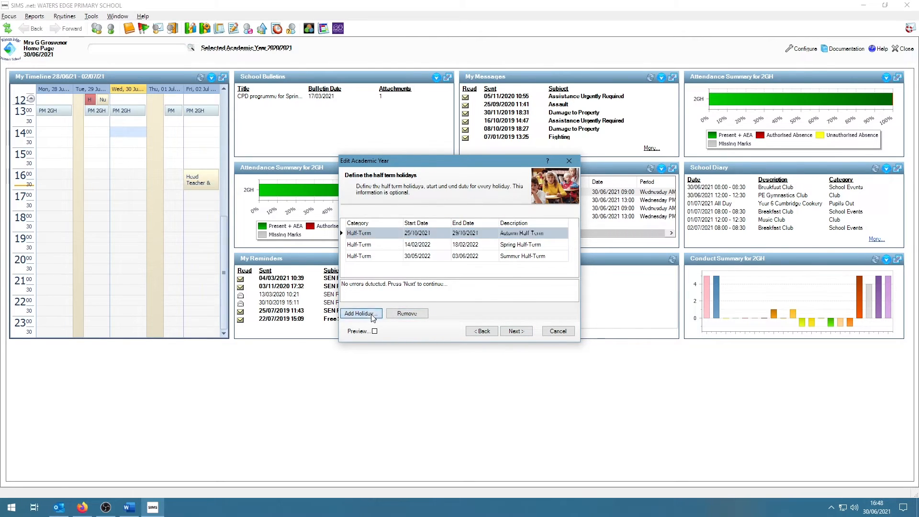
pyautogui.click(360, 313)
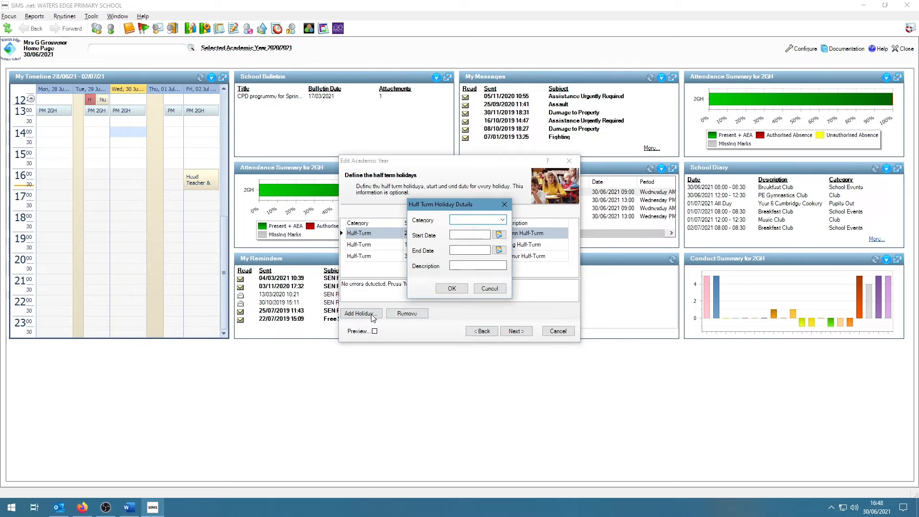
pyautogui.moveTo(405, 243)
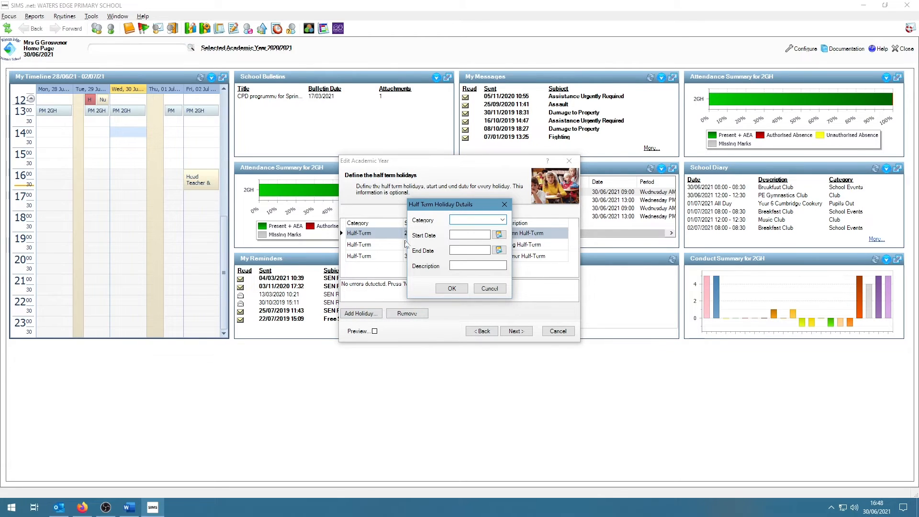
pyautogui.click(501, 219)
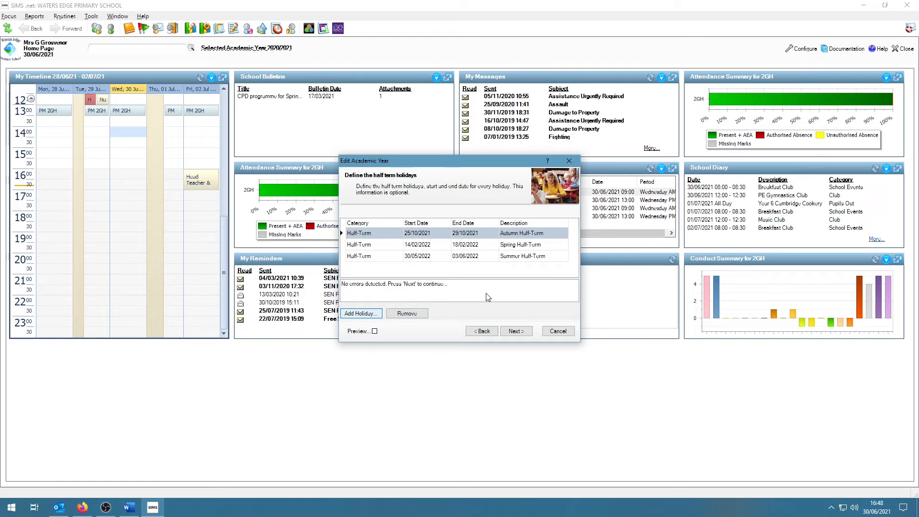
# - Accept the half-terms, then dismiss a new training day, keeping the four existing ones
pyautogui.click(515, 330)
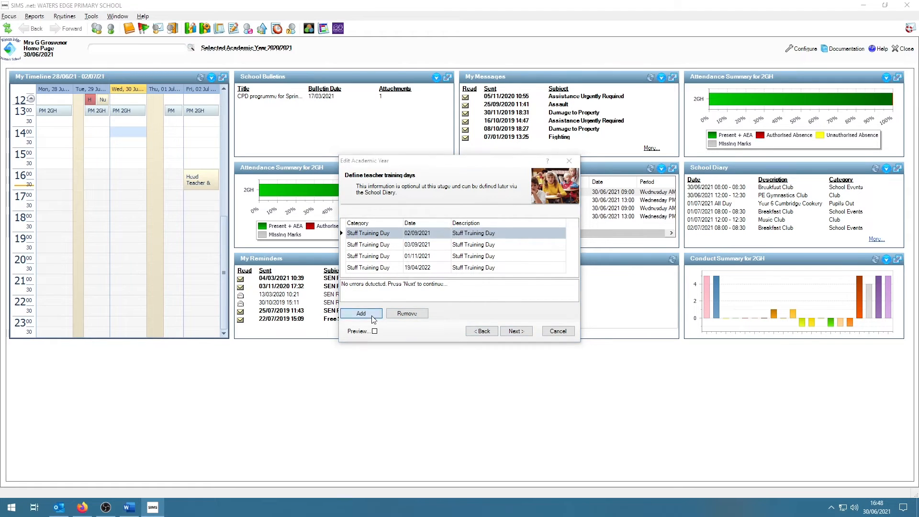
pyautogui.click(360, 313)
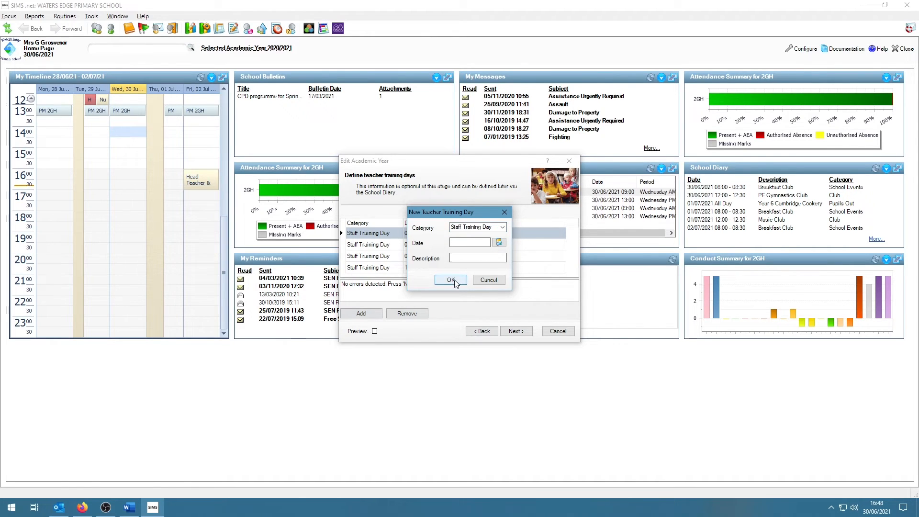
pyautogui.click(450, 280)
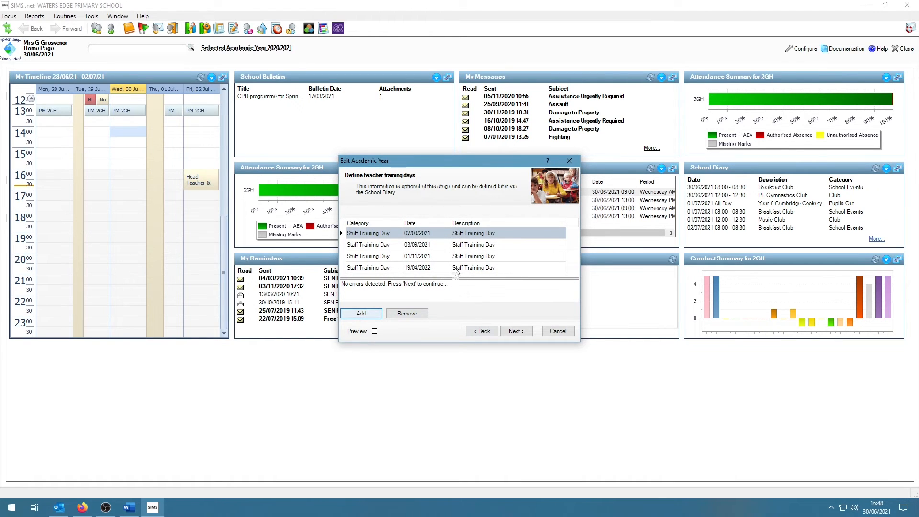
pyautogui.moveTo(516, 331)
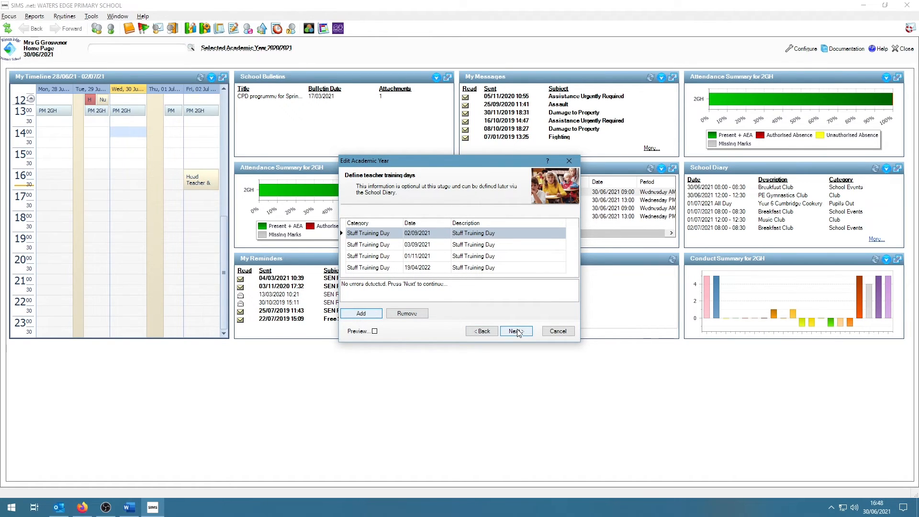
# - Accept the training days and review the 02/05/2022 May Day bank holiday
pyautogui.click(515, 331)
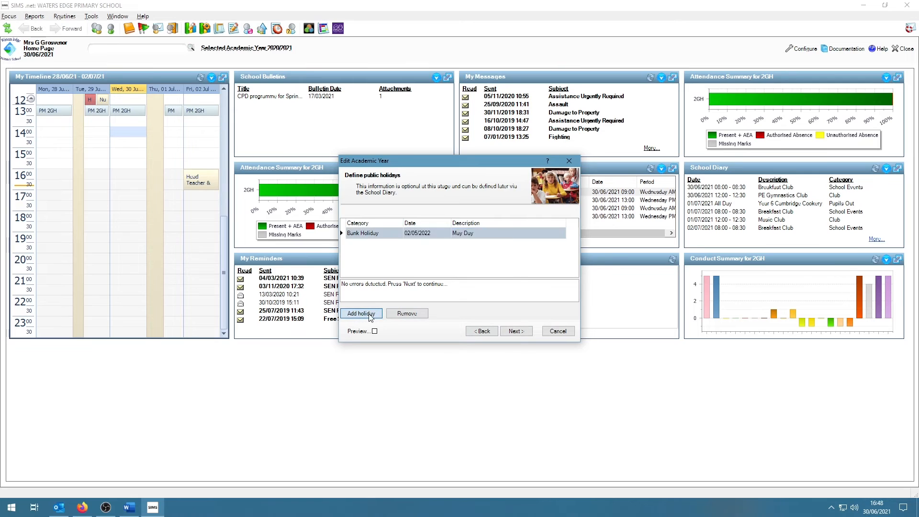
pyautogui.click(360, 313)
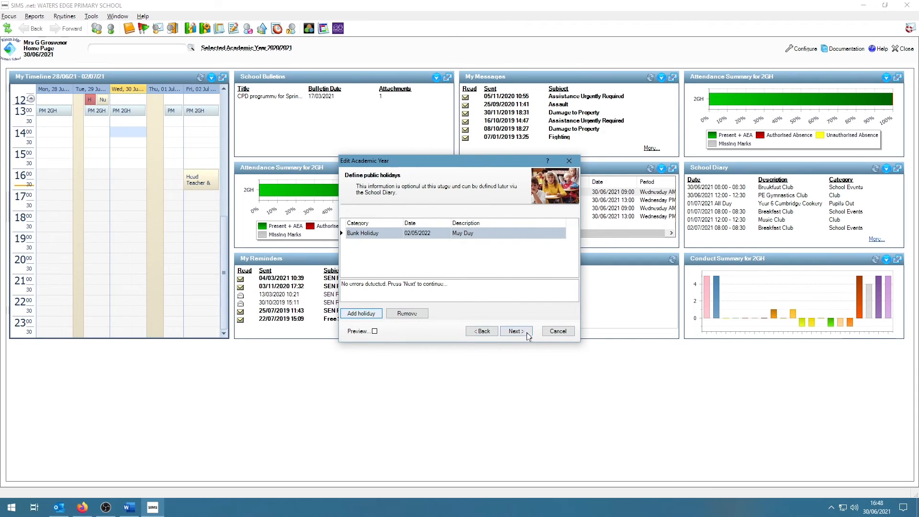
# - Accept the public holidays and reach the Ready to update summary
pyautogui.click(515, 331)
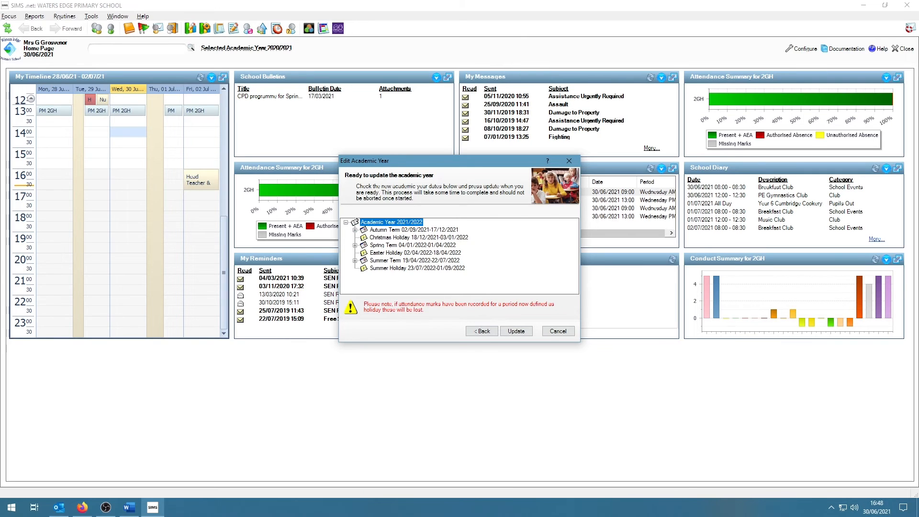
pyautogui.moveTo(515, 330)
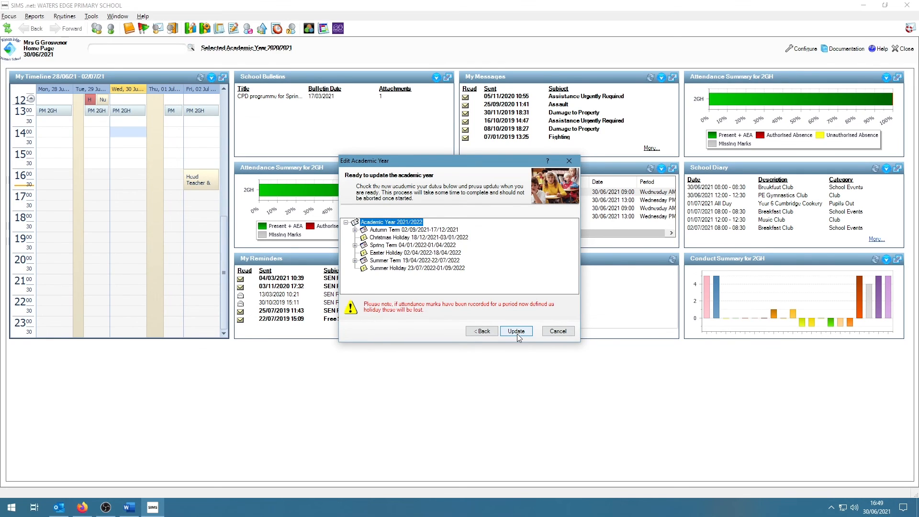
pyautogui.moveTo(534, 349)
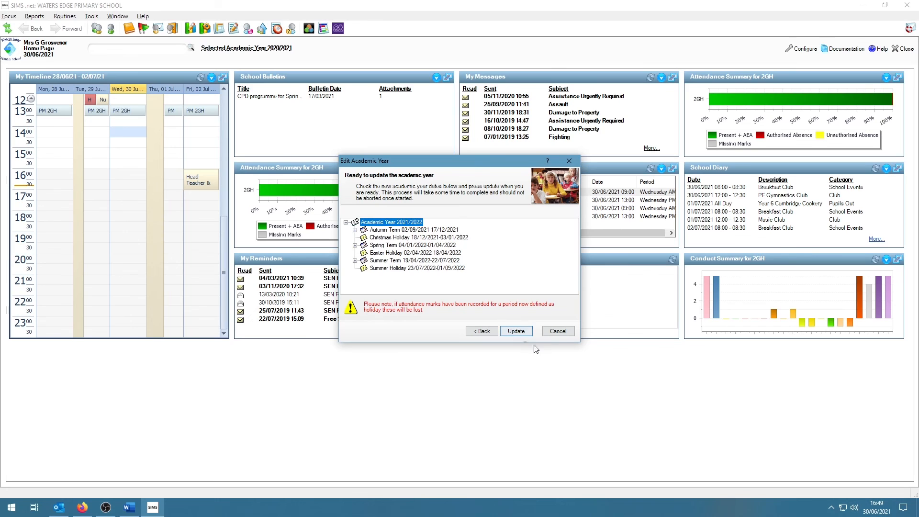